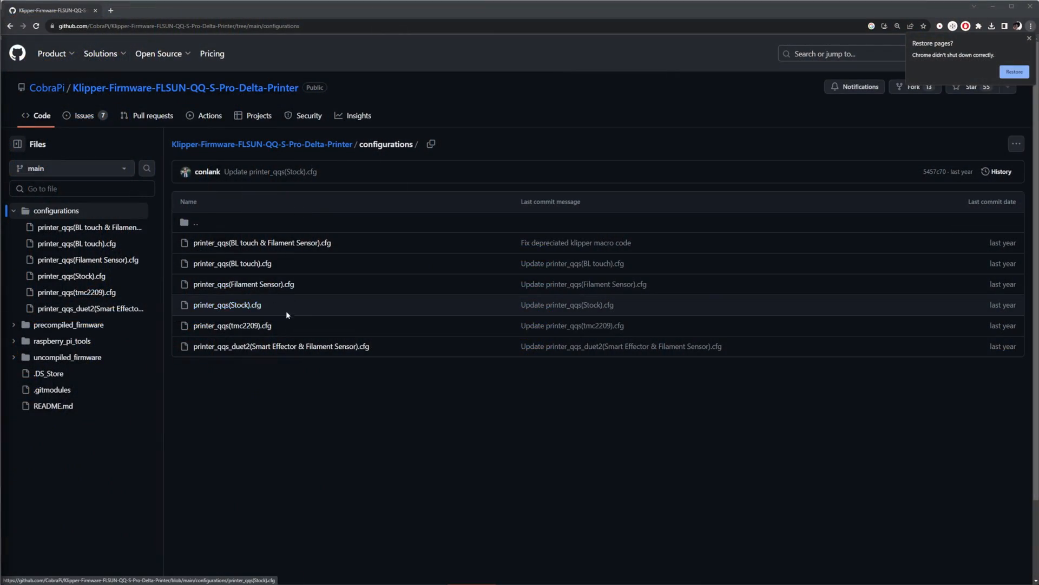
pyautogui.moveTo(281, 346)
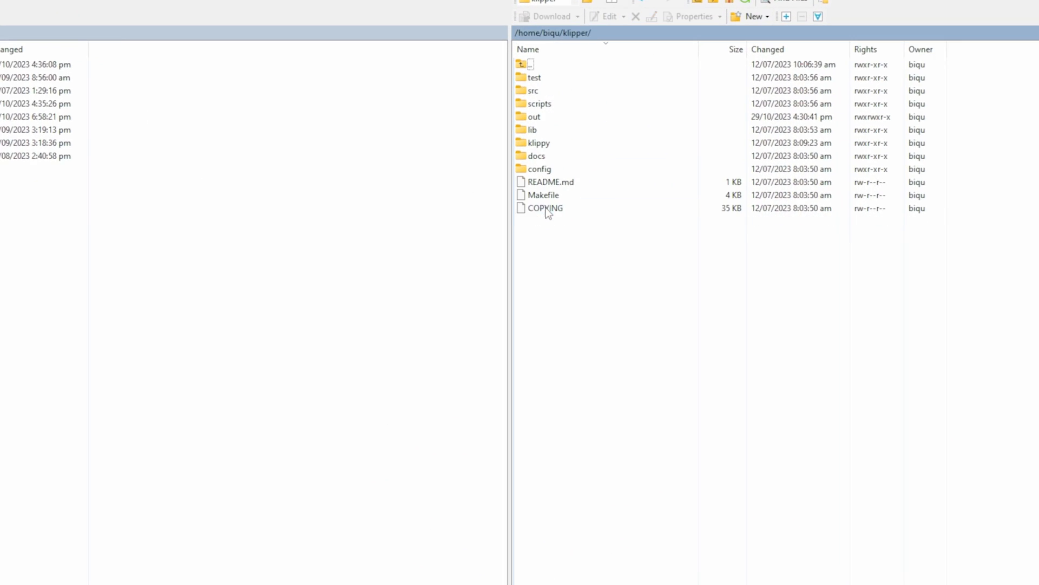
# Duplicate printer-flsun-qqs-2020.cfg into printer_data/config and open the printer config for editing.
pyautogui.click(541, 168)
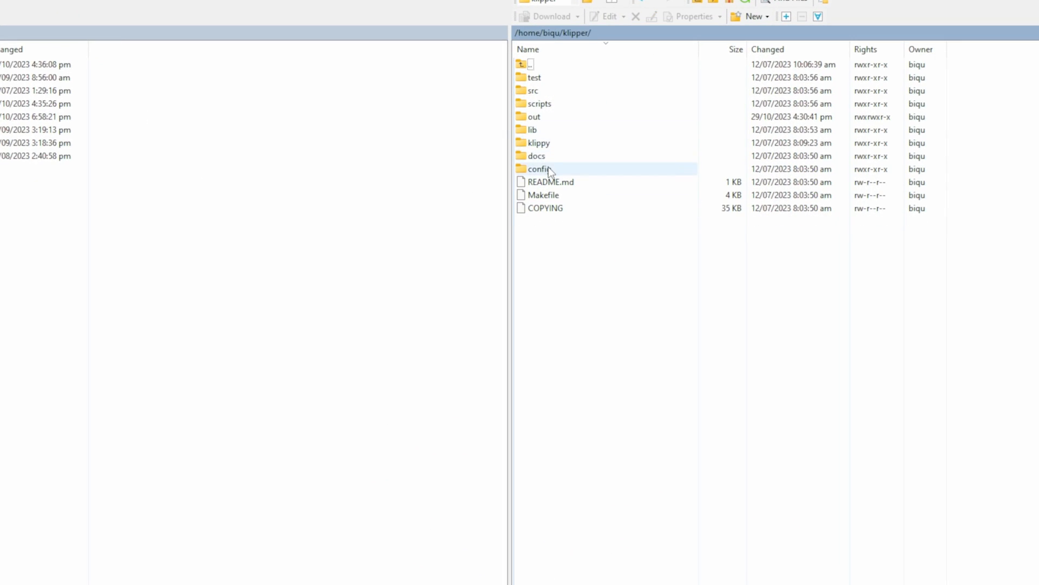
pyautogui.doubleClick(538, 168)
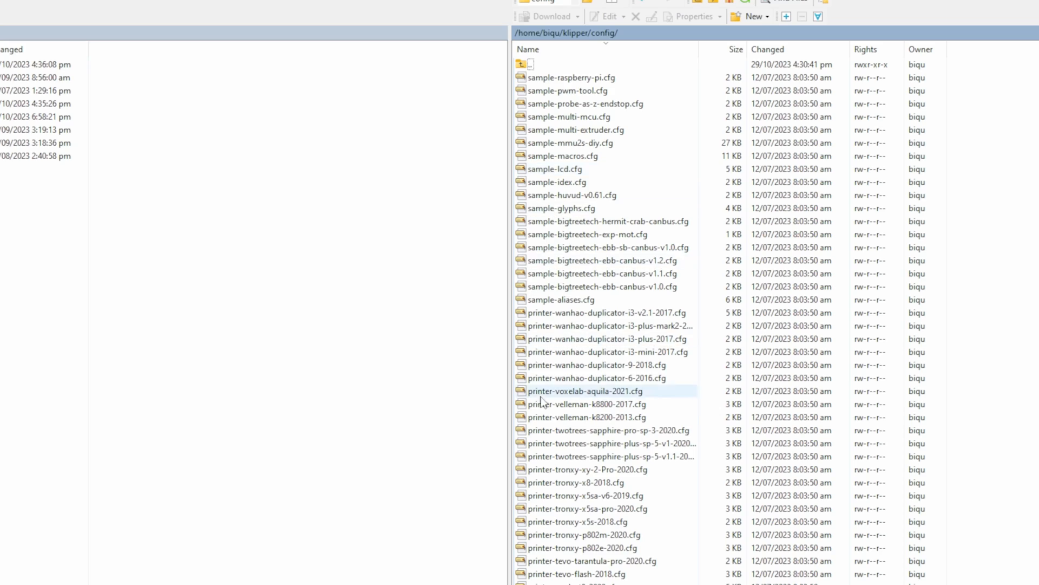
pyautogui.scroll(-3)
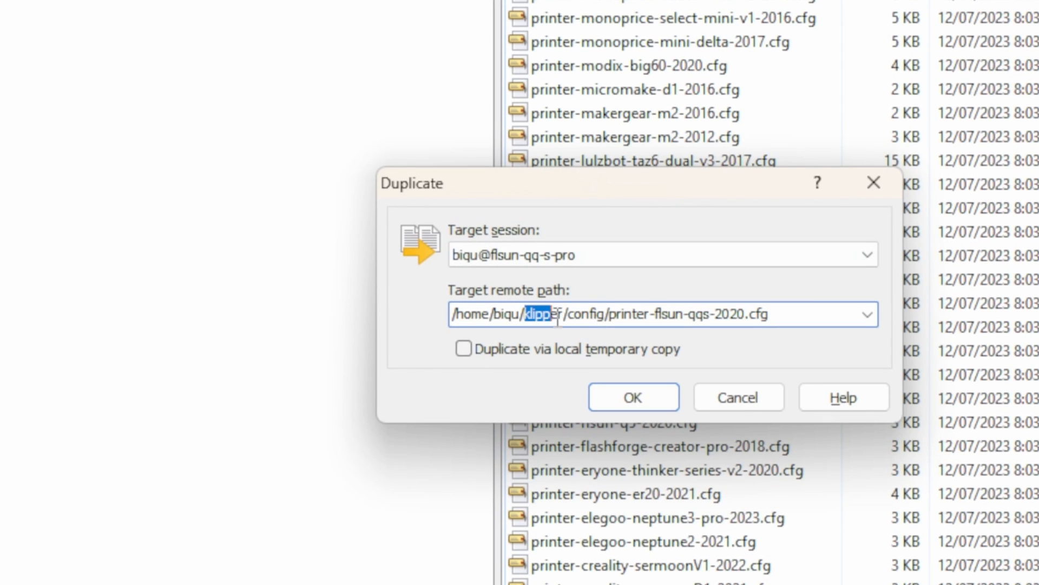
pyautogui.write('printer_data')
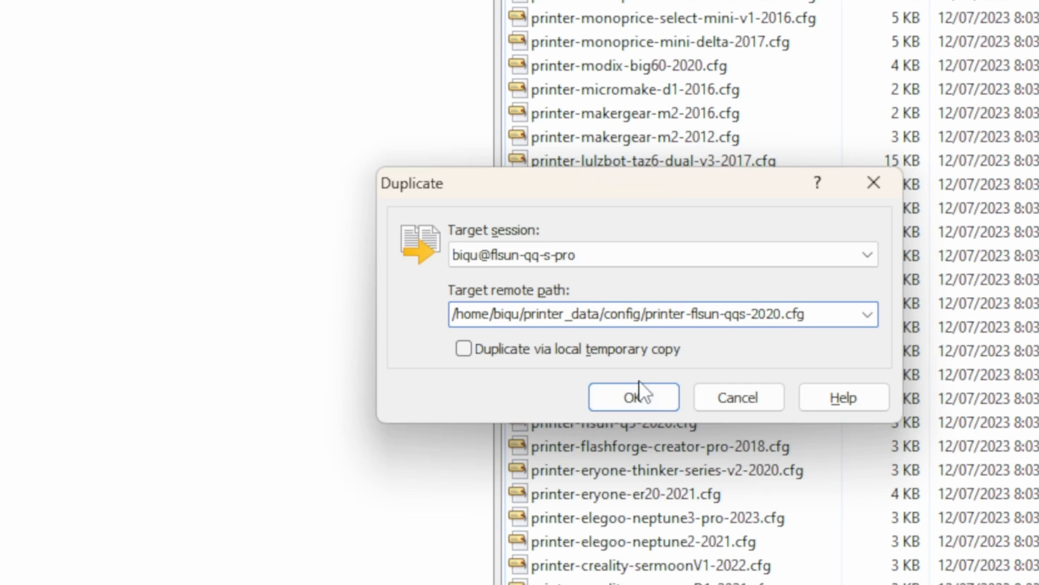
pyautogui.click(633, 397)
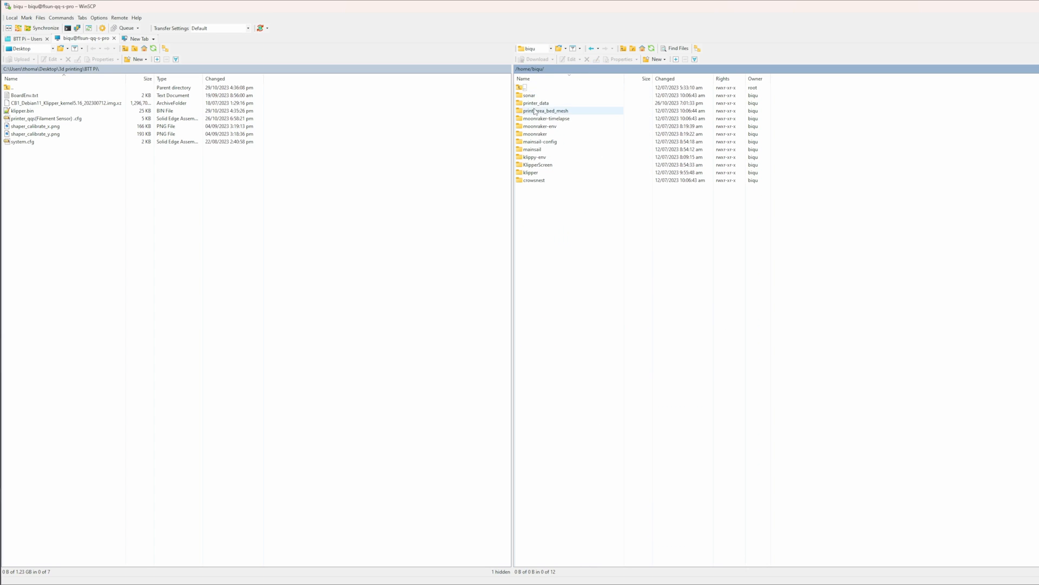
pyautogui.doubleClick(535, 103)
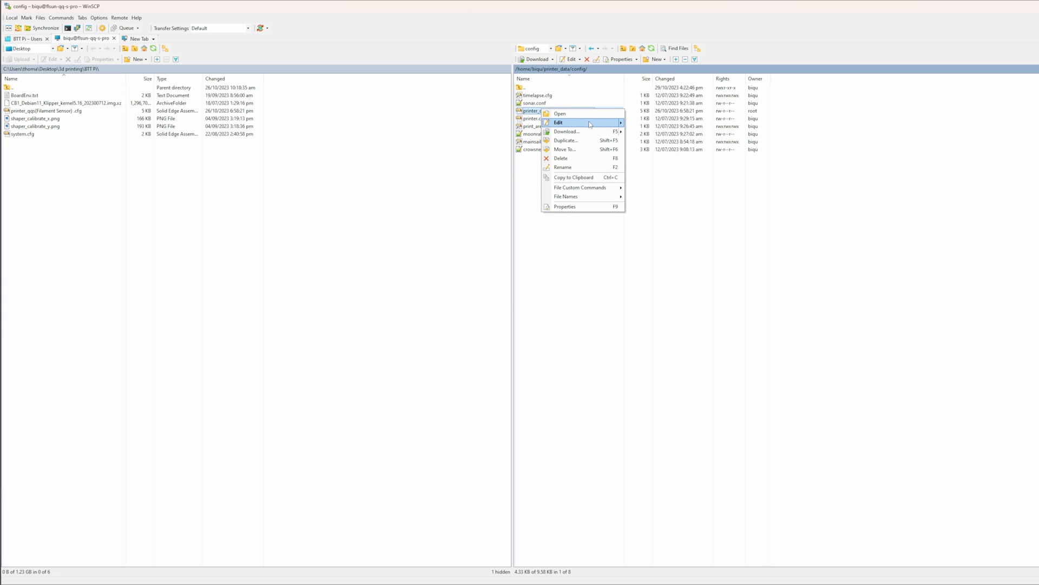
pyautogui.click(559, 123)
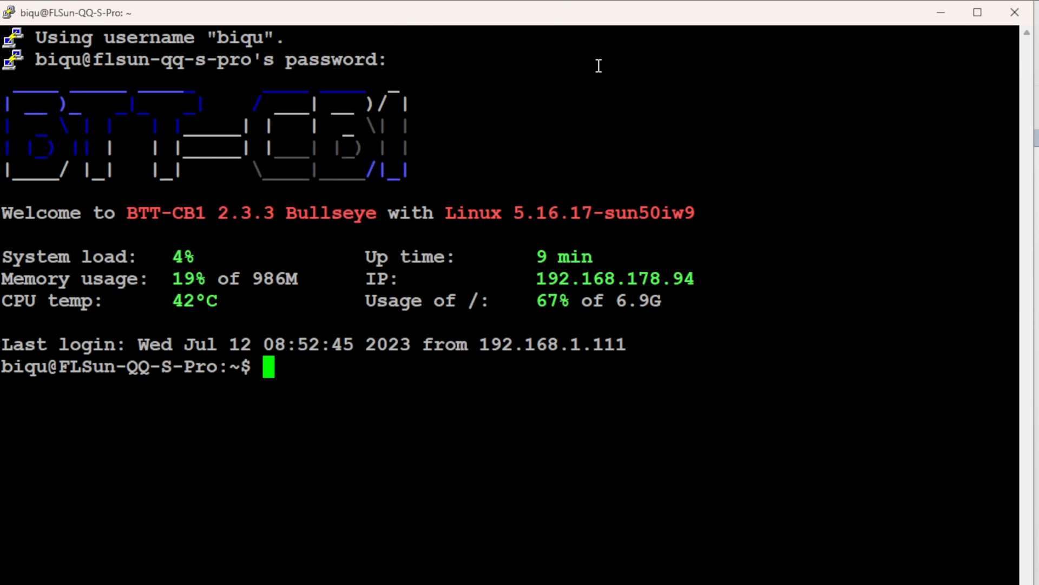
pyautogui.moveTo(443, 557)
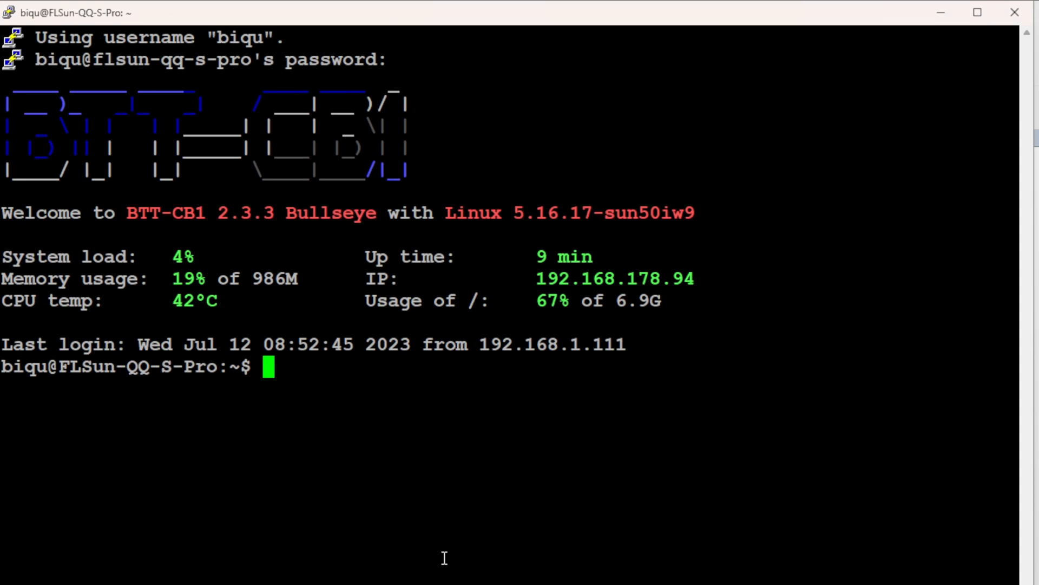
# Run 'cd klipper', 'ls' and 'make menuconfig' in the PuTTY terminal.
pyautogui.write('cd kli')
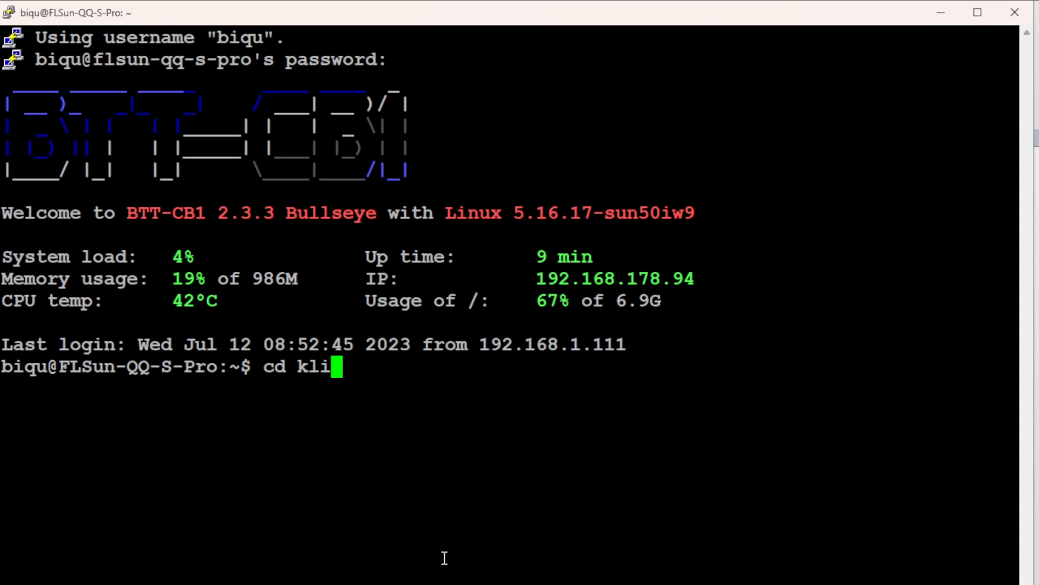
pyautogui.write('pper')
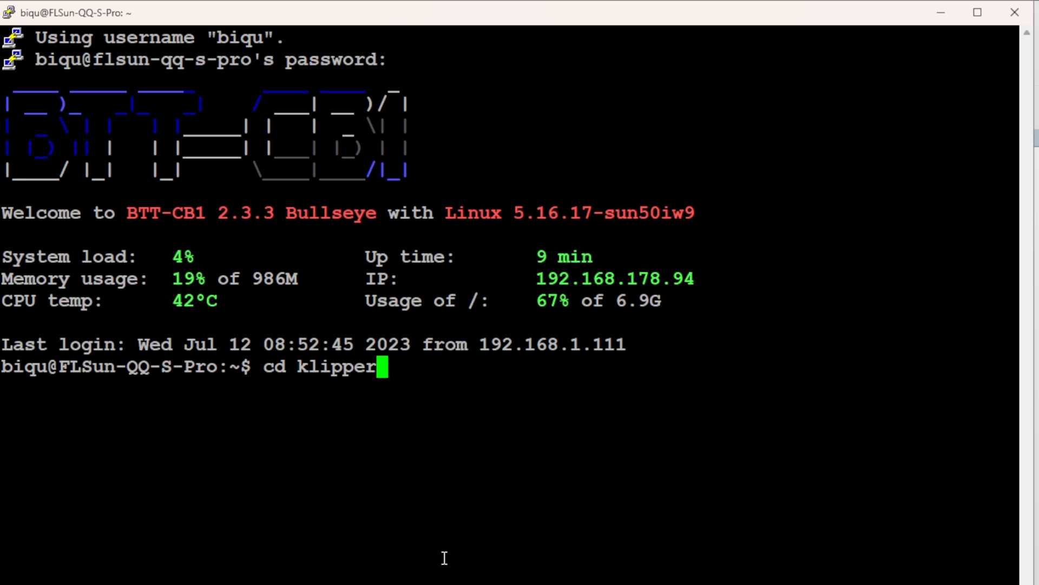
pyautogui.write('ls')
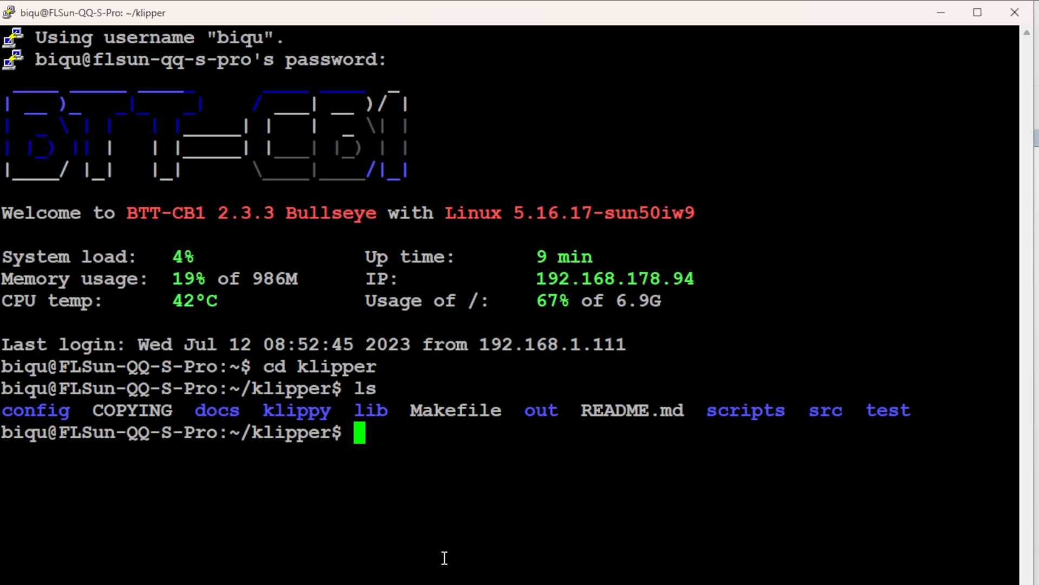
pyautogui.write('make menu')
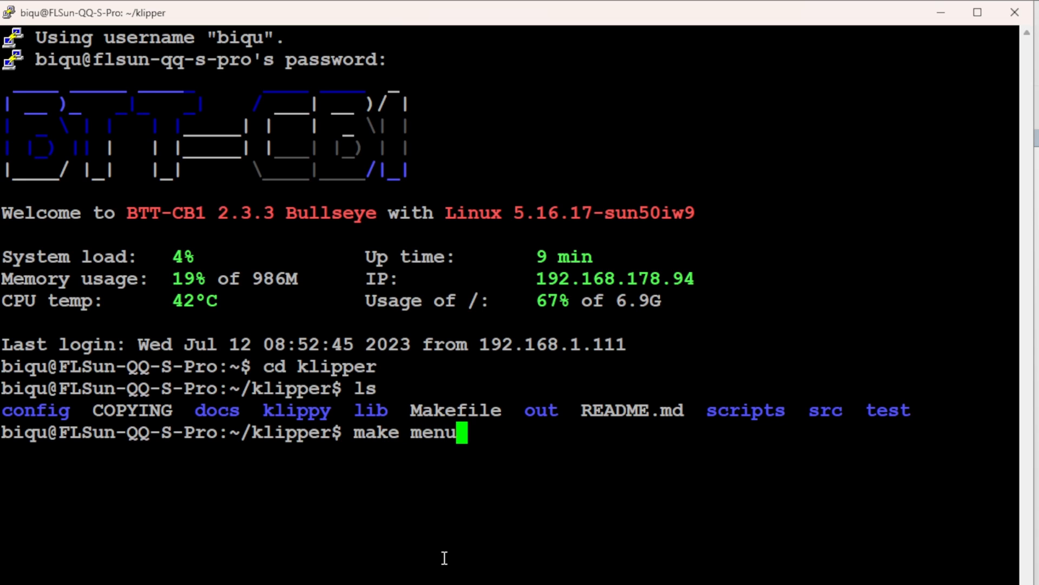
pyautogui.write('config')
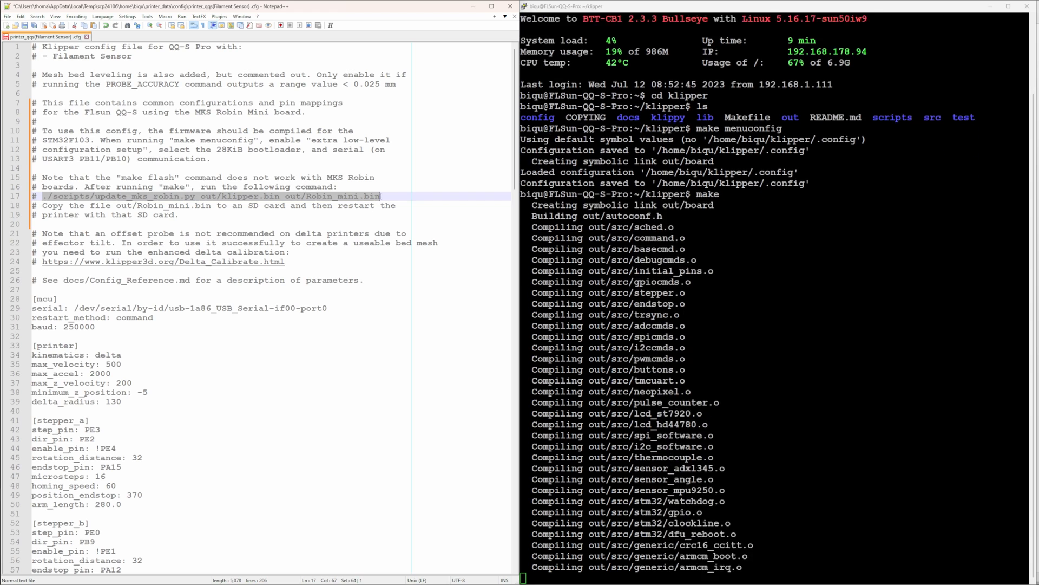
# Enter './scripts/update_mks_robin.py out/klipper.bin out/Robin_mini.bin' in the terminal.
pyautogui.scroll(-3)
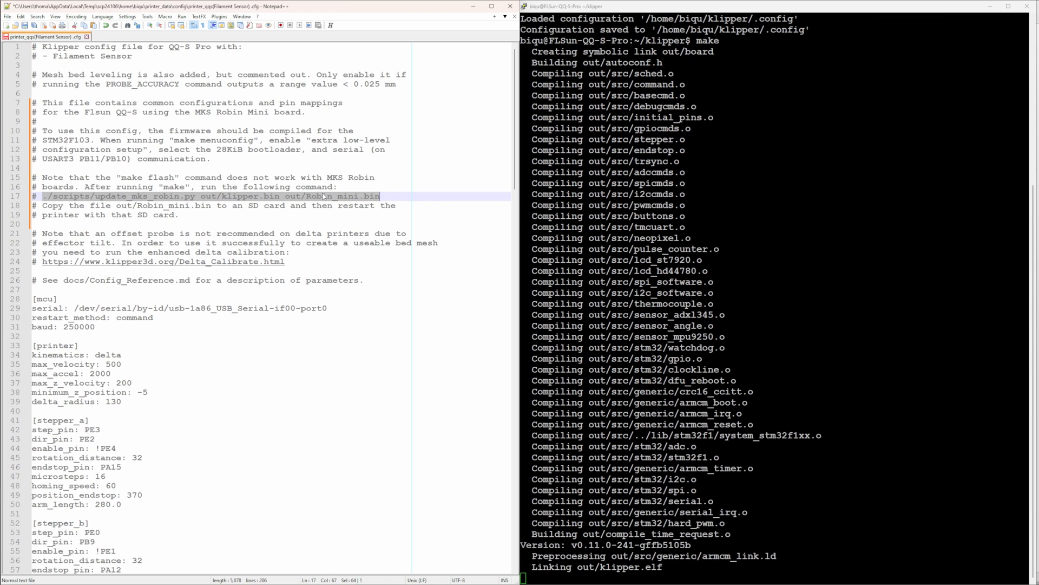
pyautogui.write('./scripts/update_mks_robin.py out/klipper.bin out/Robin_mini.bin')
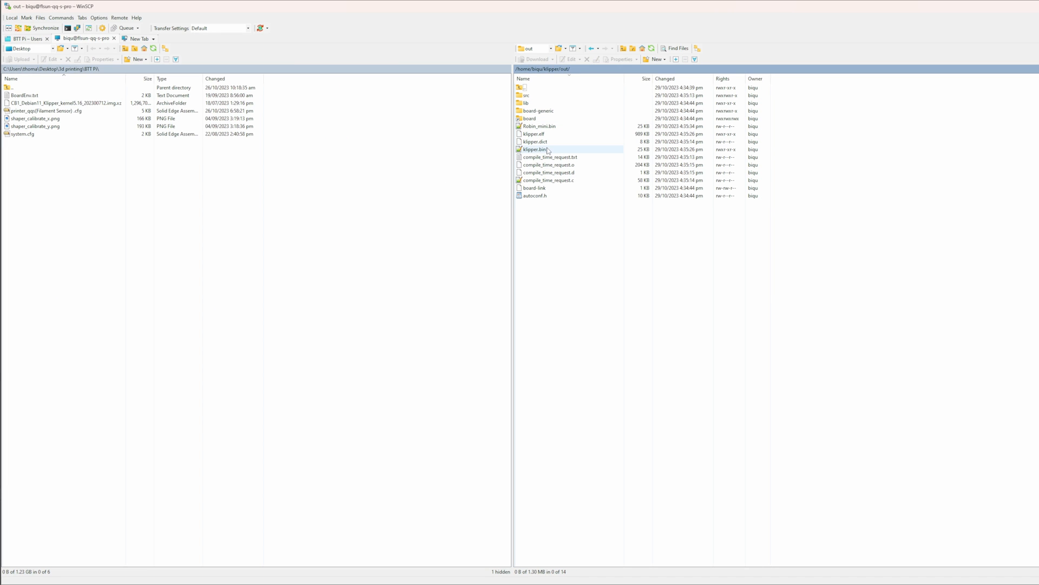
# Select a built firmware file in /home/biqu/klipper/out.
pyautogui.click(534, 148)
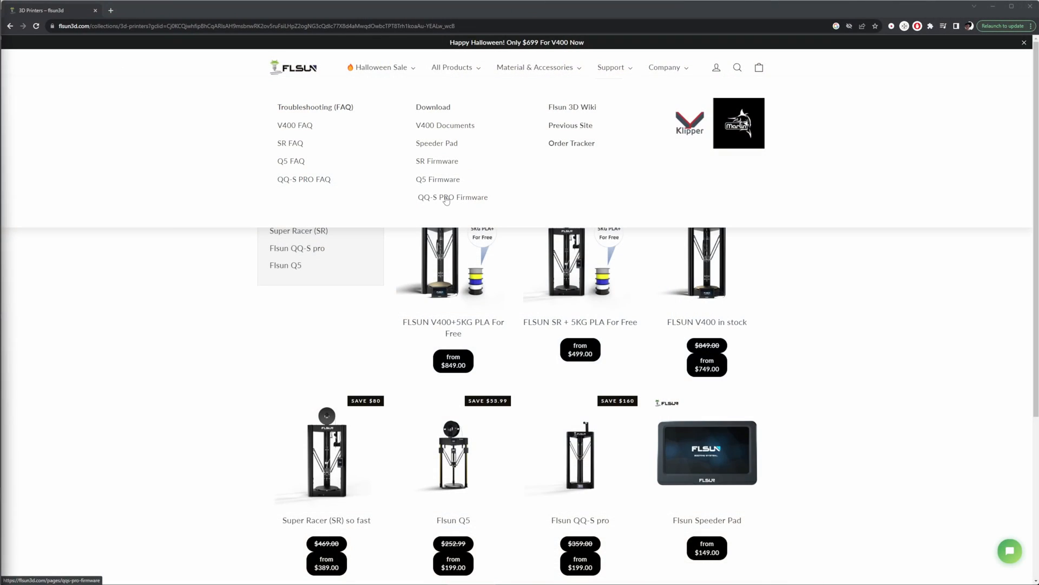
# Open the QQ-S PRO Firmware page from flsun3d.com's Support menu.
pyautogui.click(453, 197)
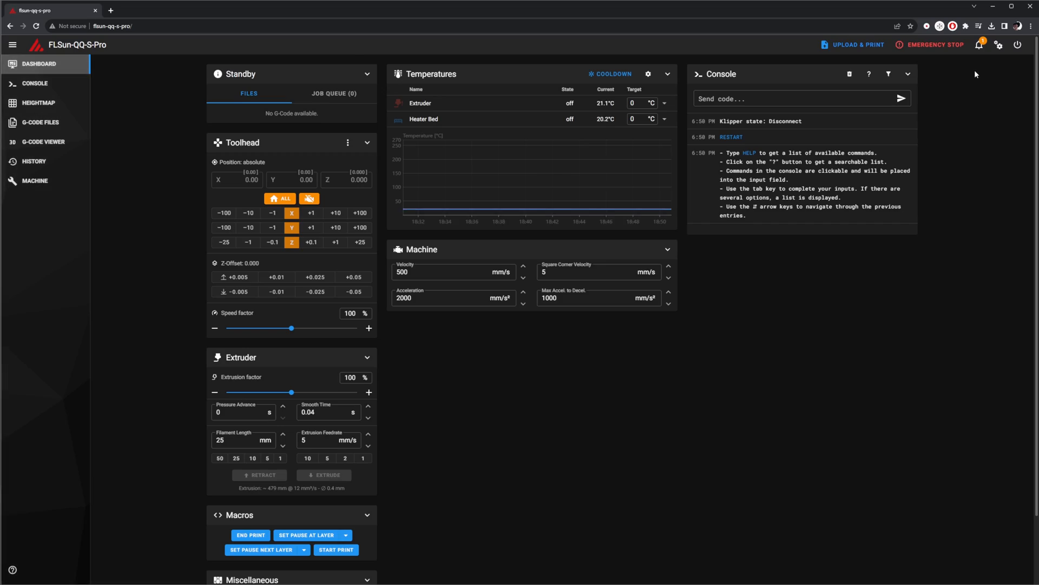
# Go to the MACHINE page from Mainsail's left sidebar.
pyautogui.click(34, 180)
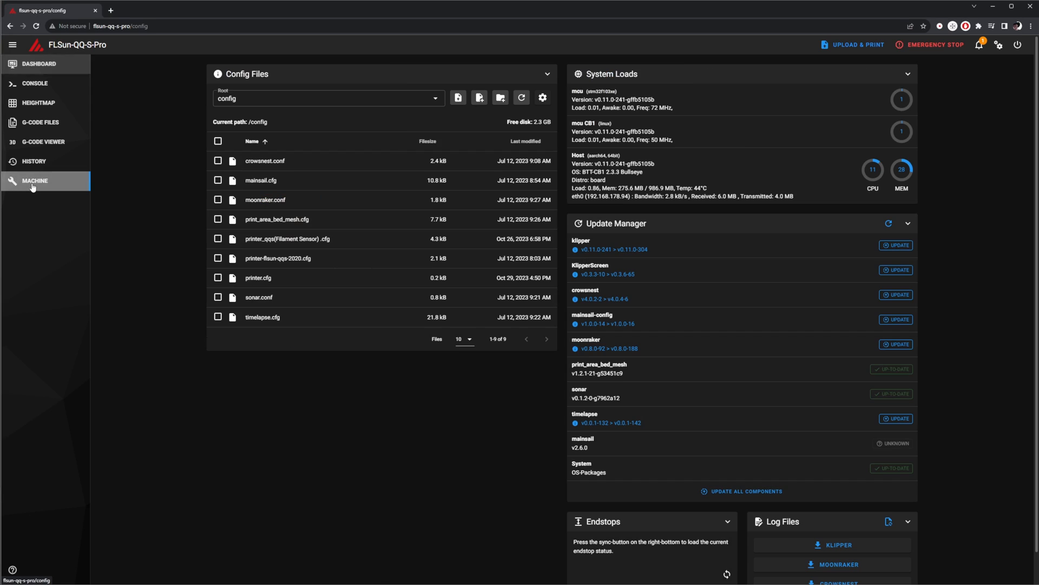
pyautogui.moveTo(264, 281)
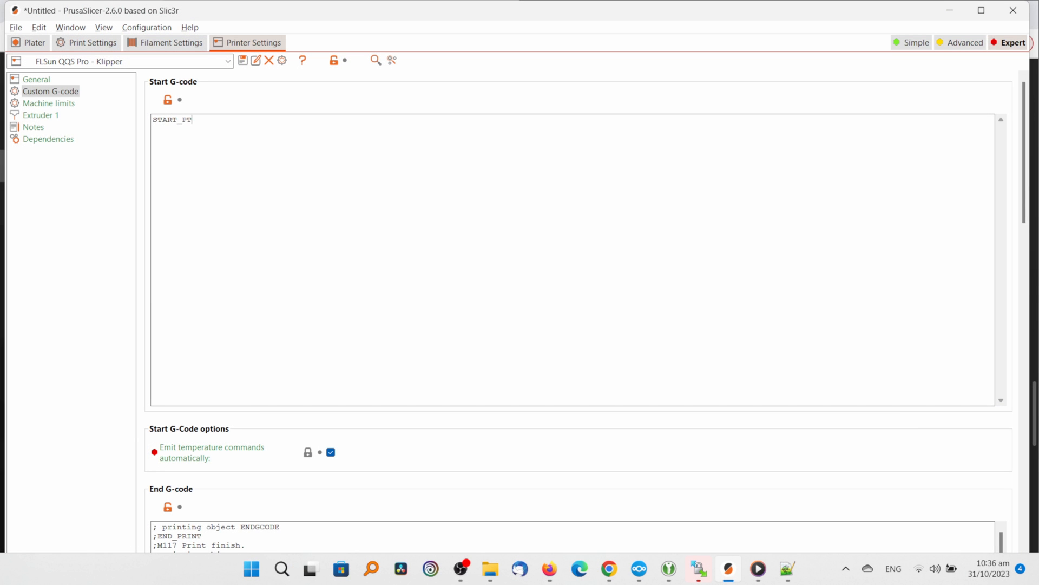
# Finish the START_PRINT macro call in the Start G-code box.
pyautogui.write('RINT')
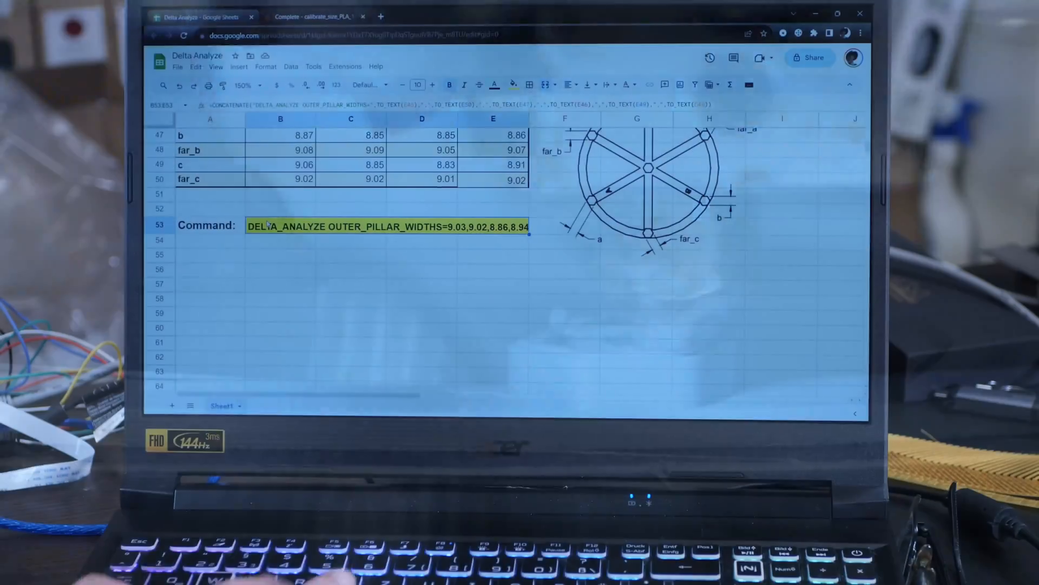
# Send the generated DELTA_ANALYZE command to the console, then run SAVE_CONFIG.
pyautogui.click(312, 16)
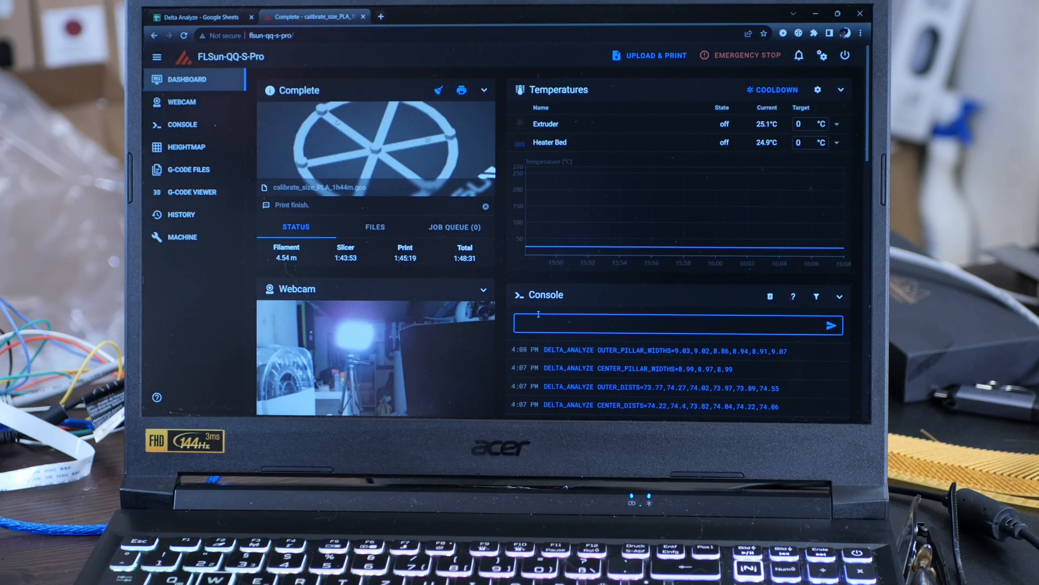
pyautogui.write('SAVE_CONFIG')
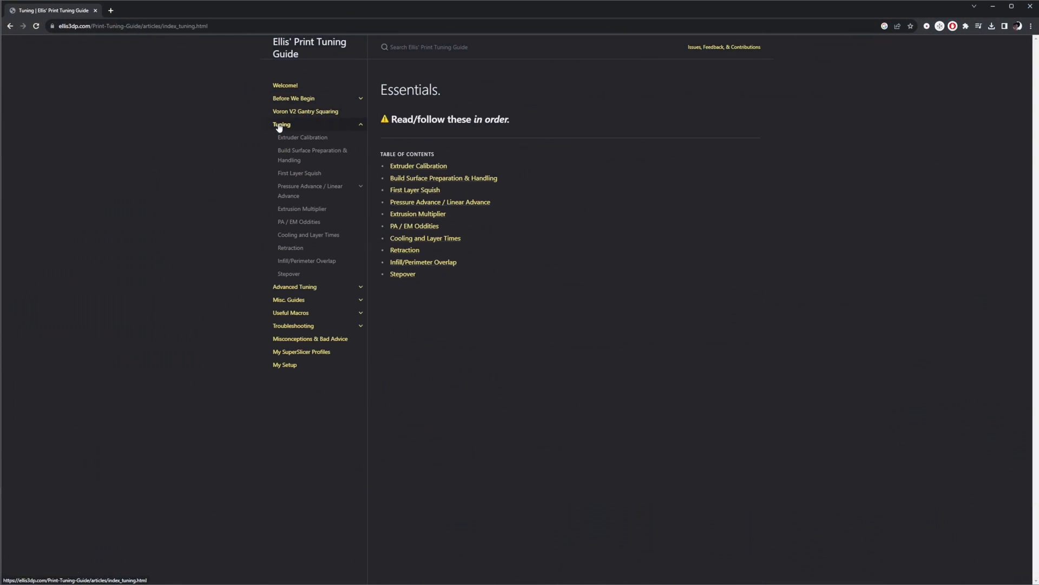
# Open the Pressure Advance / Linear Advance article at its Pattern Method section.
pyautogui.click(439, 201)
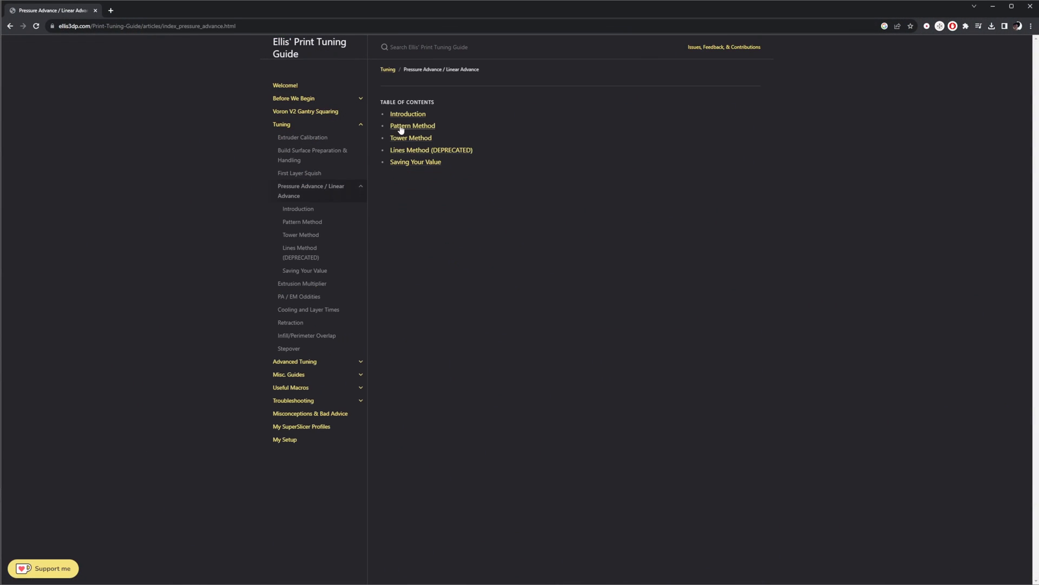
pyautogui.click(413, 125)
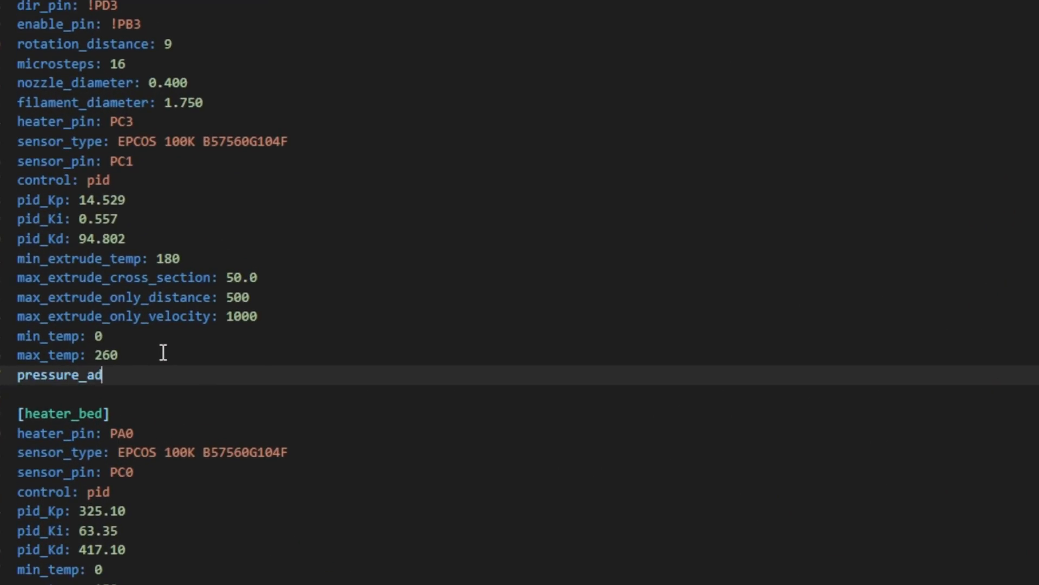
# Add 'pressure_advance: 0.65' under the [extruder] section.
pyautogui.write('vance:  0.65')
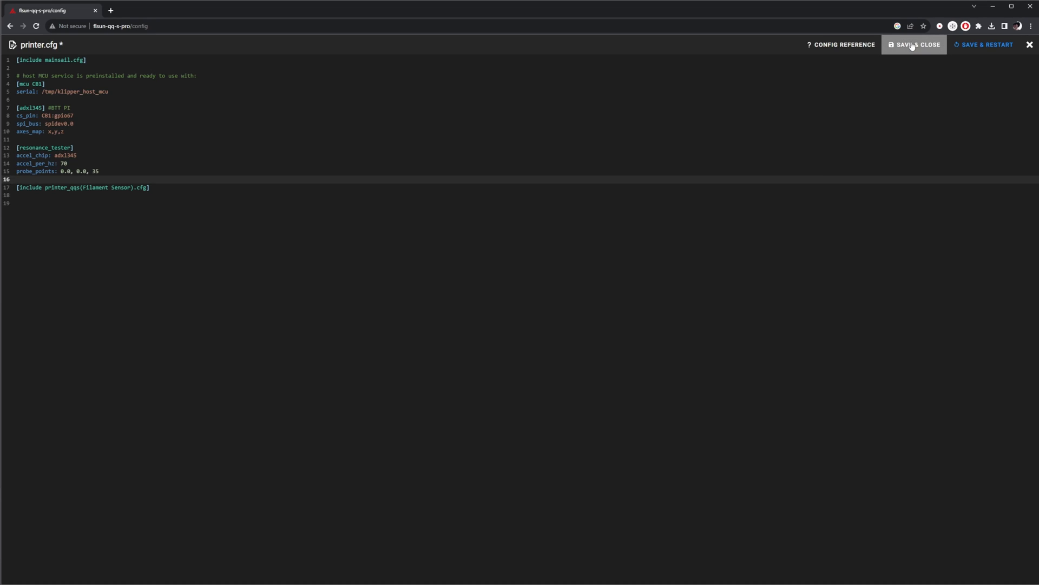
# Save printer.cfg with the new adxl345 and resonance_tester sections and close the editor.
pyautogui.click(914, 44)
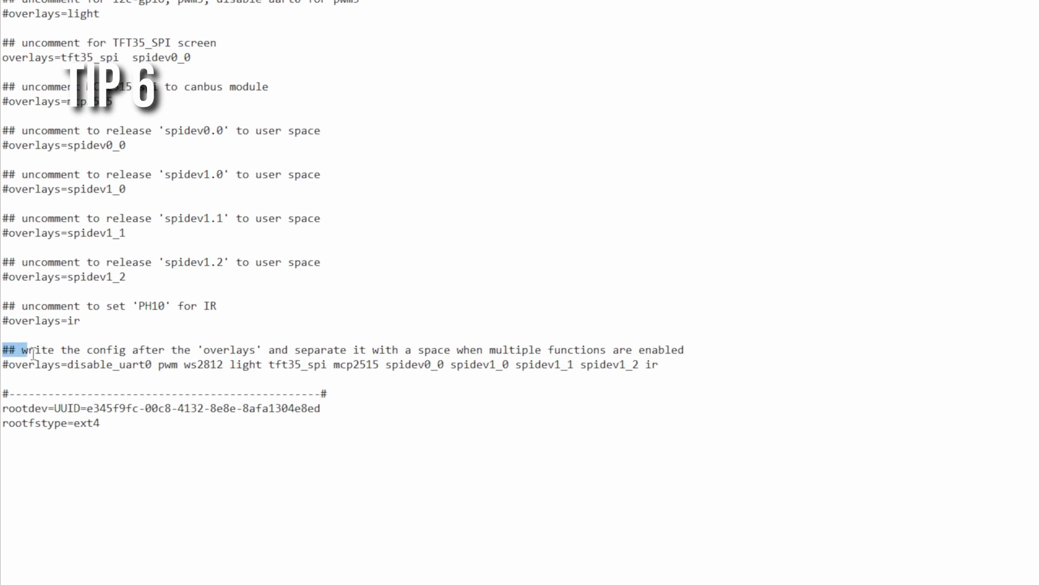
# Highlight the note on separating multiple overlays in armbianEnv.txt.
pyautogui.moveTo(7, 349); pyautogui.dragTo(510, 349)
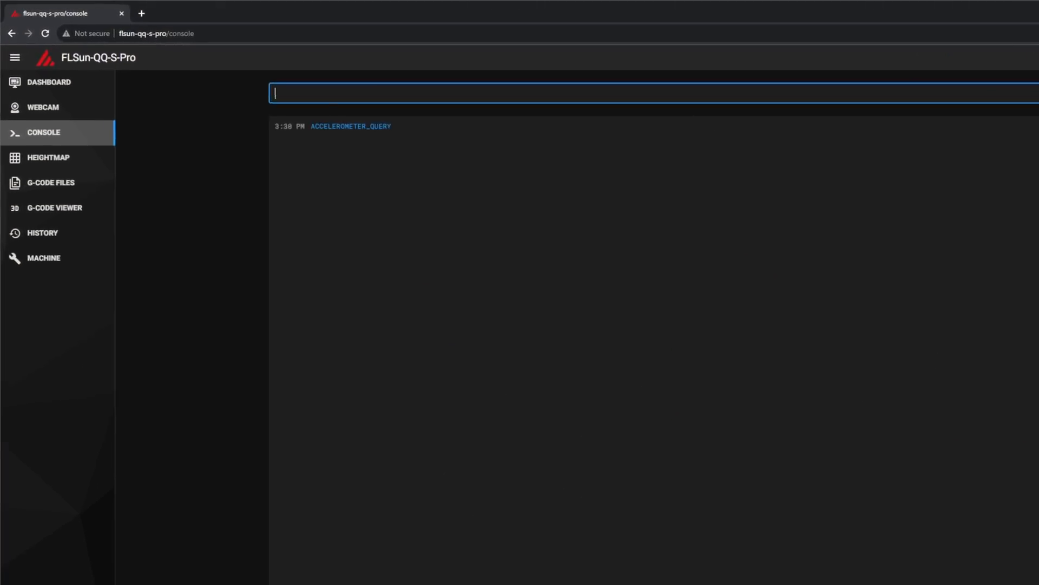
# Send ACCELEROMETER_QUERY and scroll through Klipper's Resonance Compensation page.
pyautogui.click(731, 9)
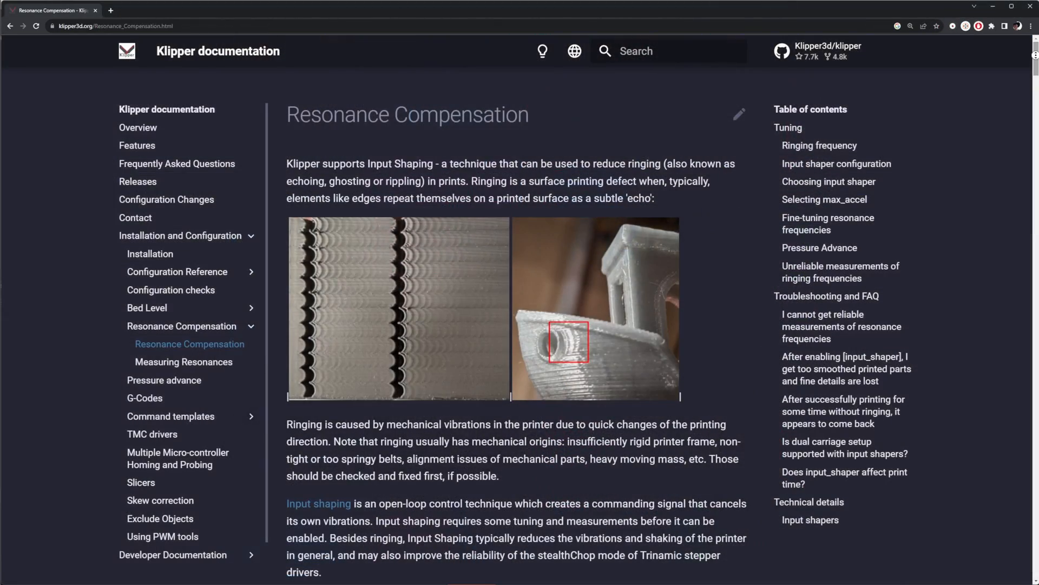
pyautogui.scroll(-3)
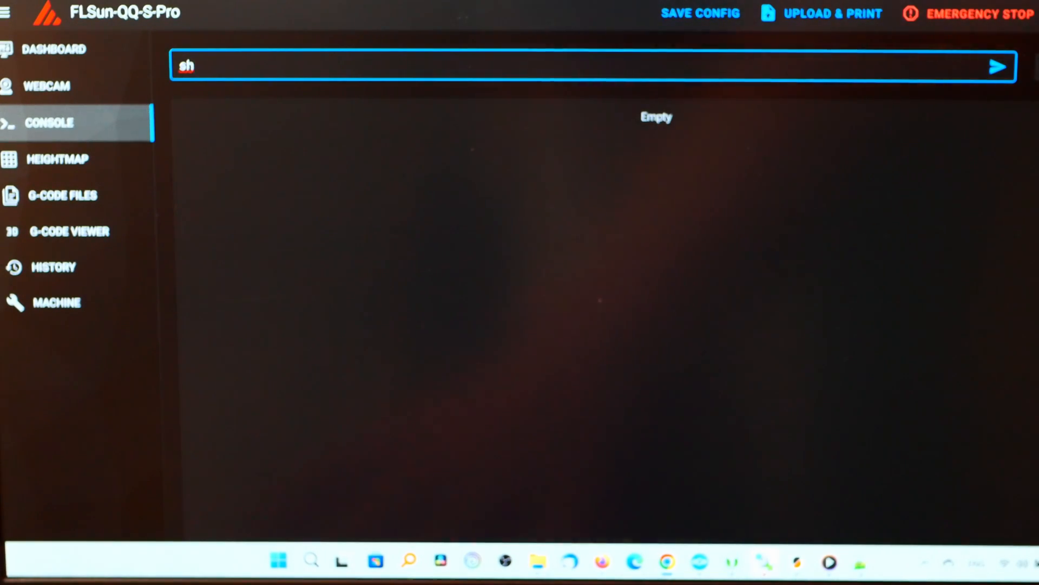
# Enter SHAPER_CALIBRATE in the Console and send it to the printer.
pyautogui.write('SHAPER_CALIBRATE')
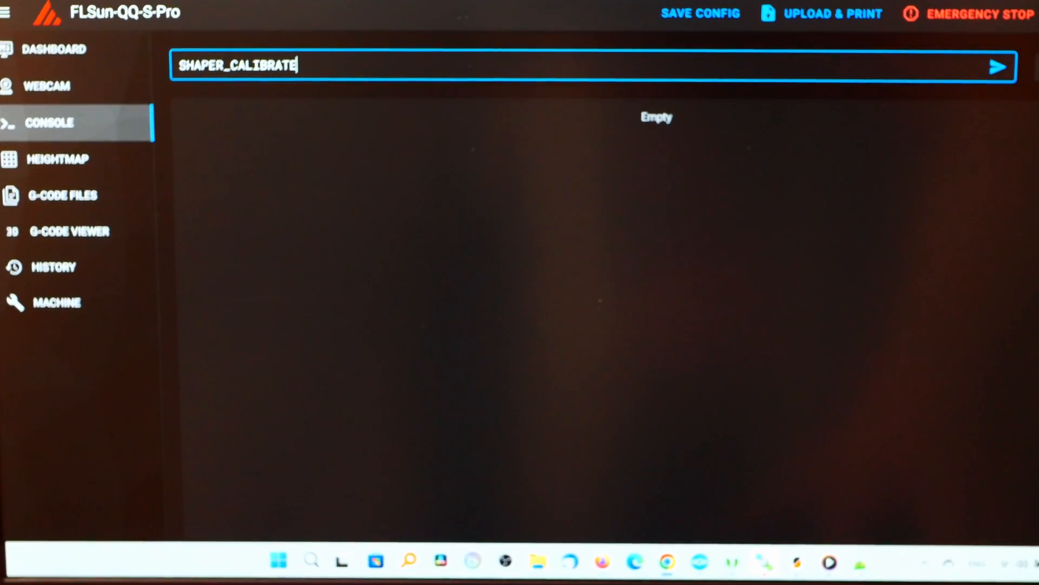
pyautogui.click(998, 65)
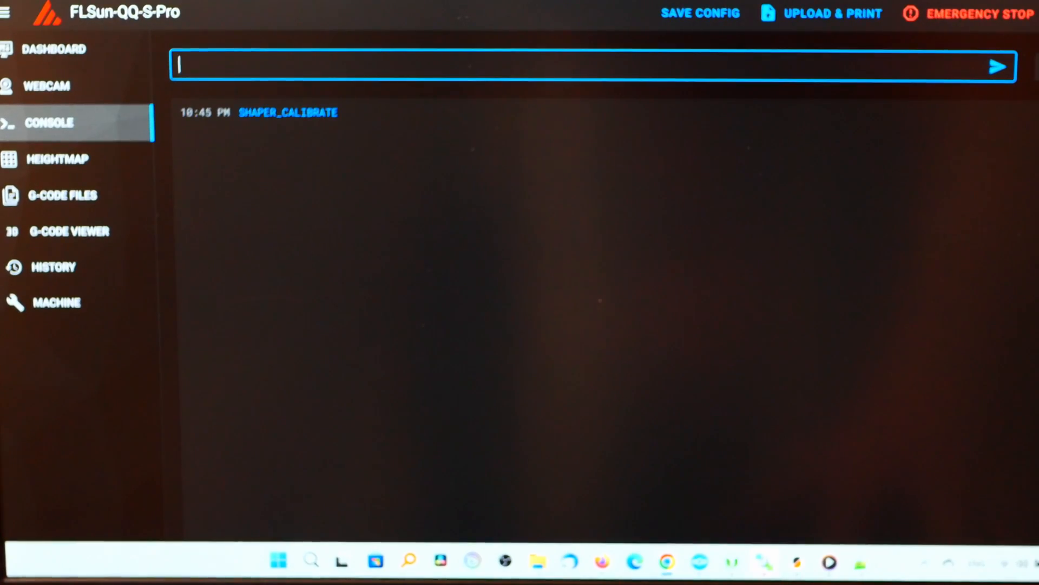